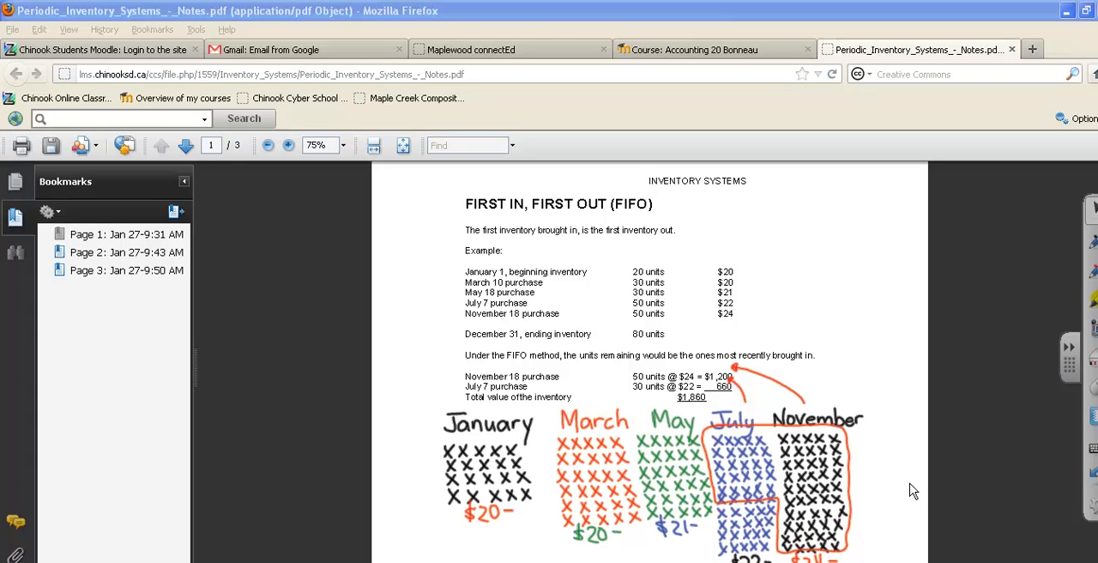
mouse_move(895, 479)
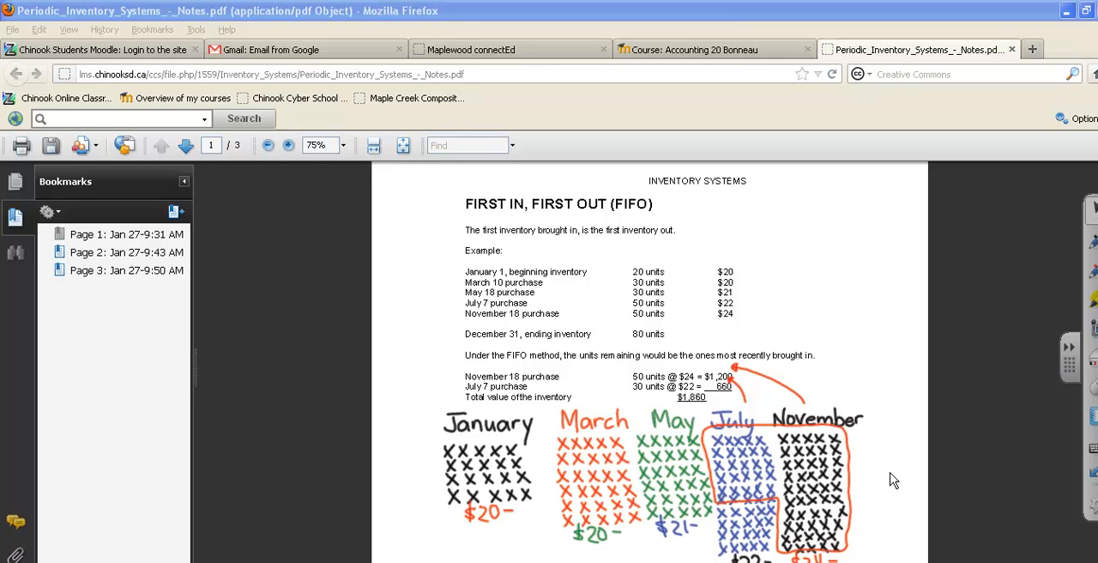
mouse_move(886, 472)
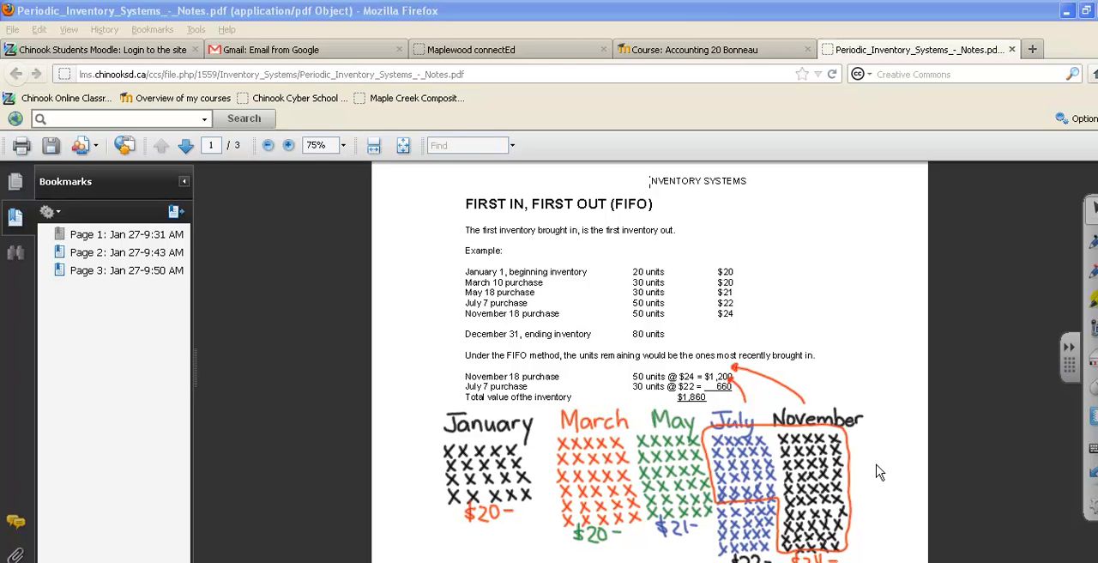
mouse_move(878, 447)
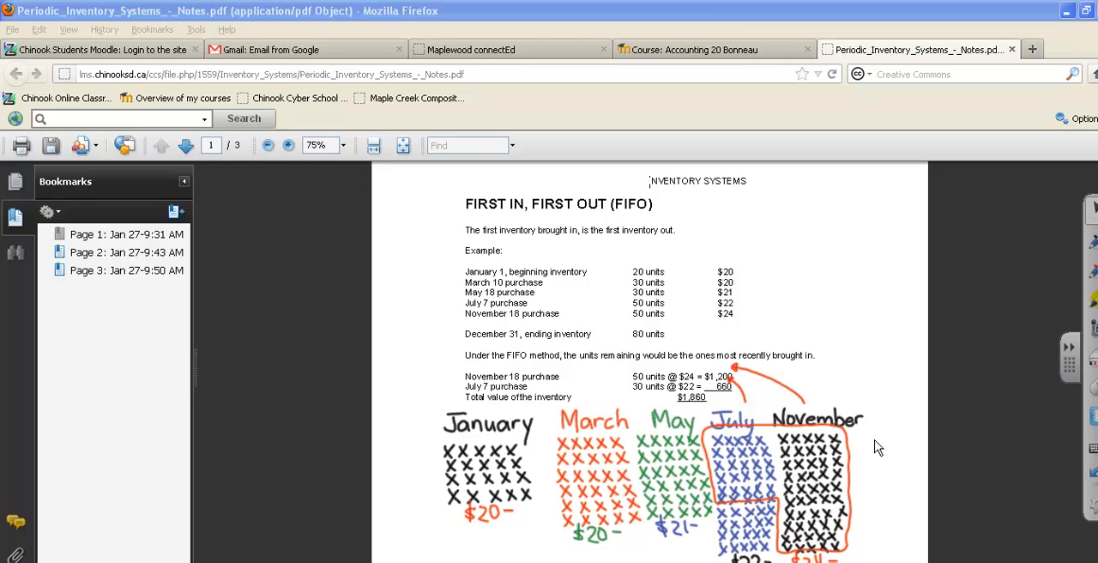
mouse_move(855, 440)
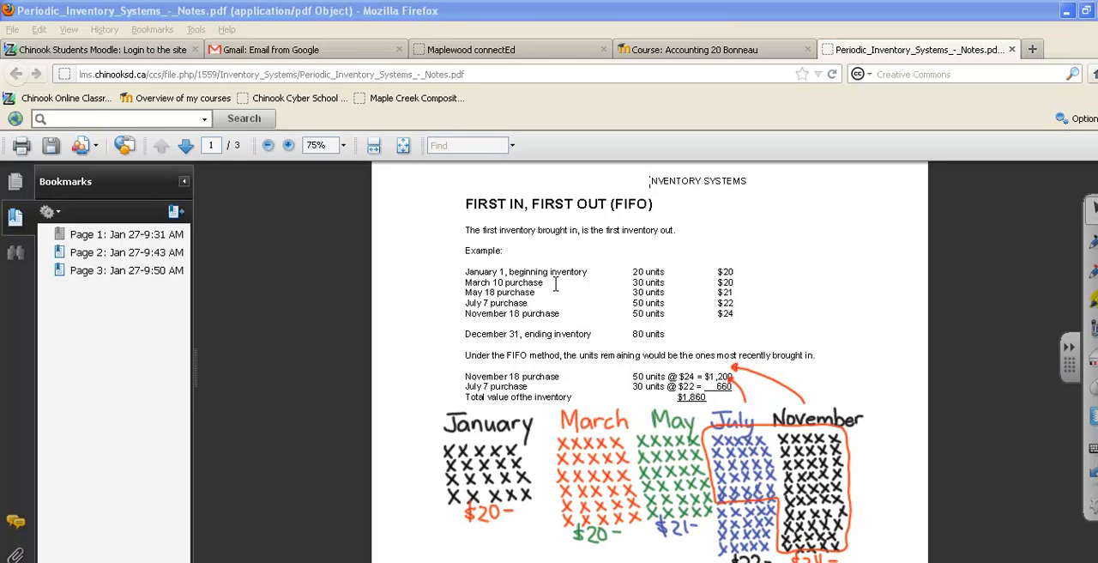
mouse_move(800, 334)
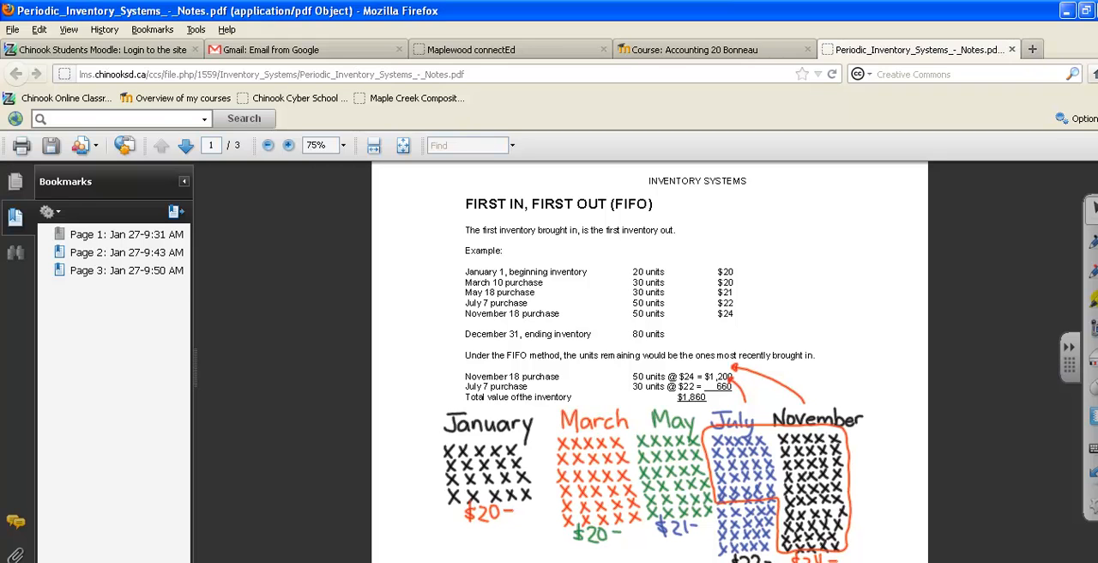
Step: Scroll page 1 down to show the FIFO January–November unit diagram with its cost labels
scroll("down", 3)
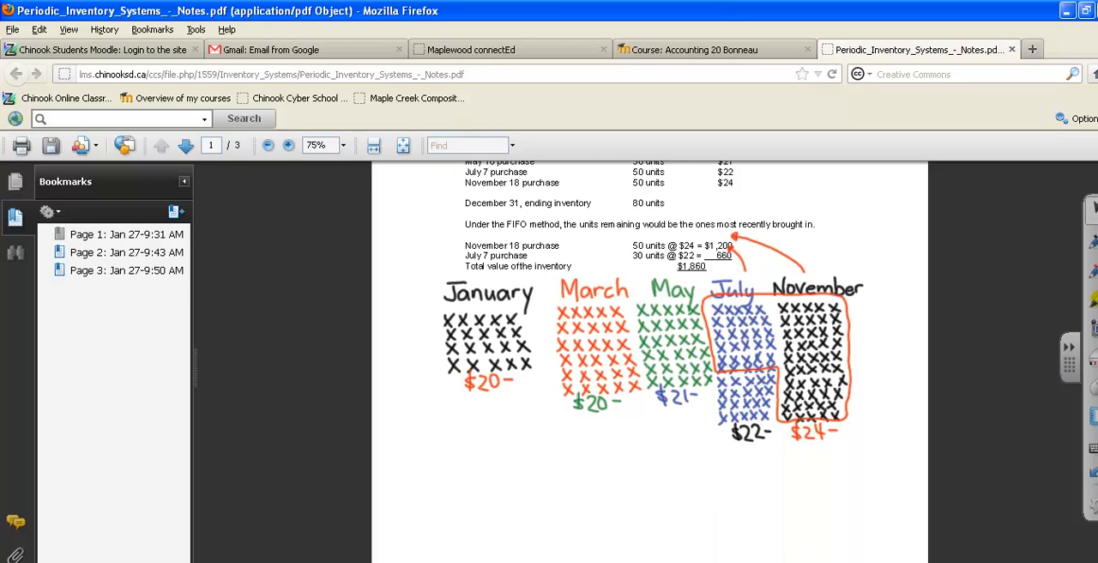
scroll("down", 3)
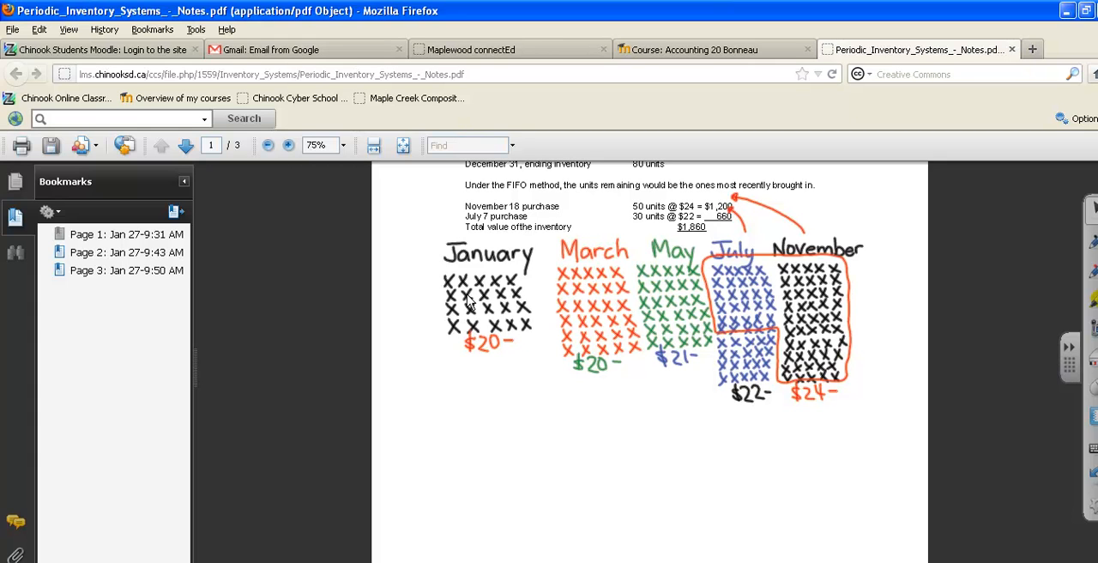
mouse_move(487, 350)
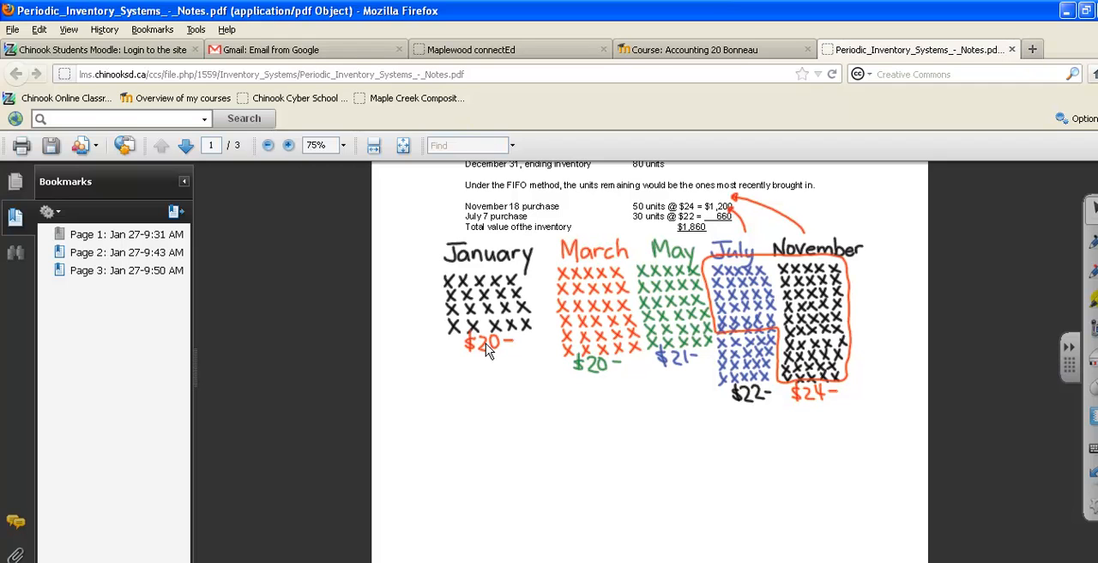
mouse_move(742, 289)
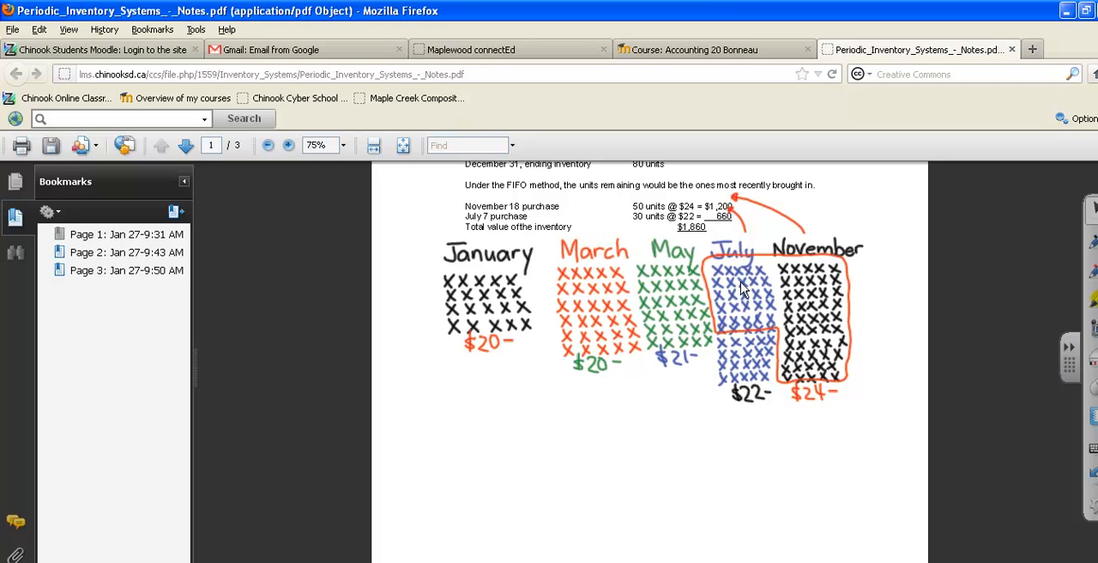
mouse_move(827, 324)
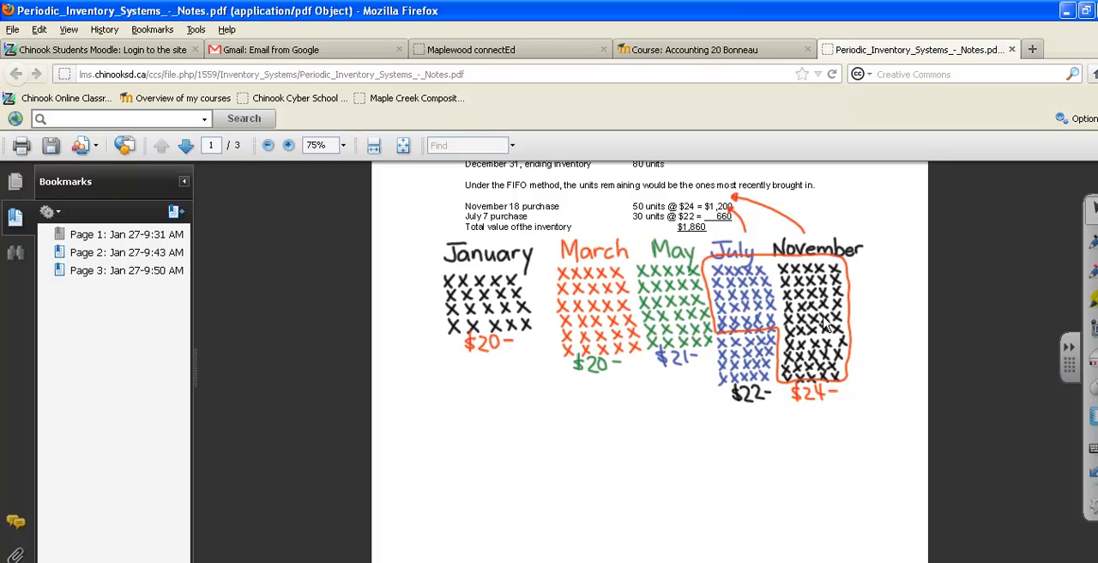
mouse_move(502, 313)
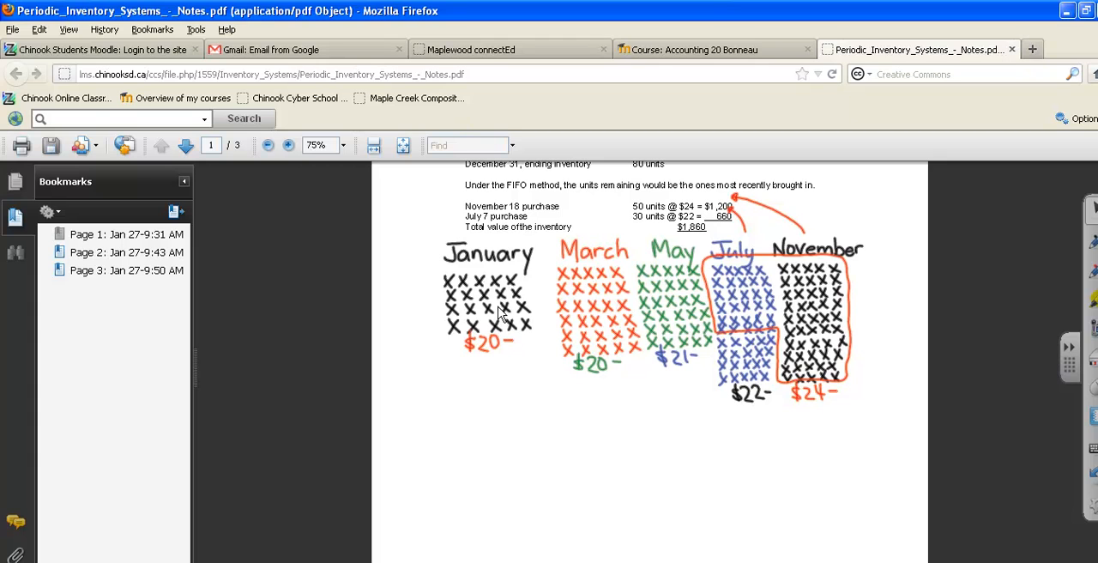
mouse_move(631, 292)
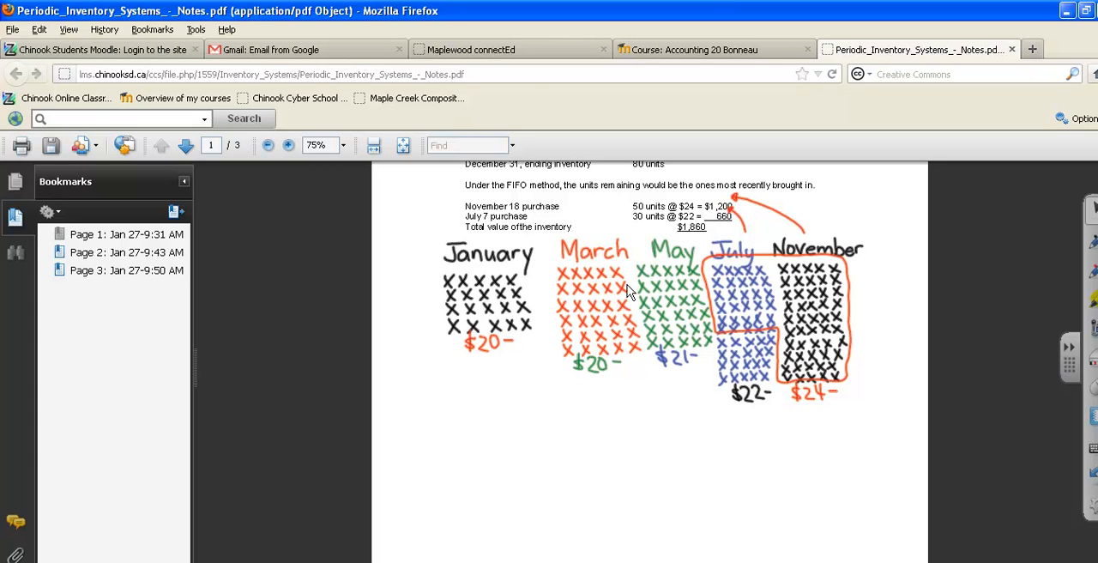
mouse_move(718, 294)
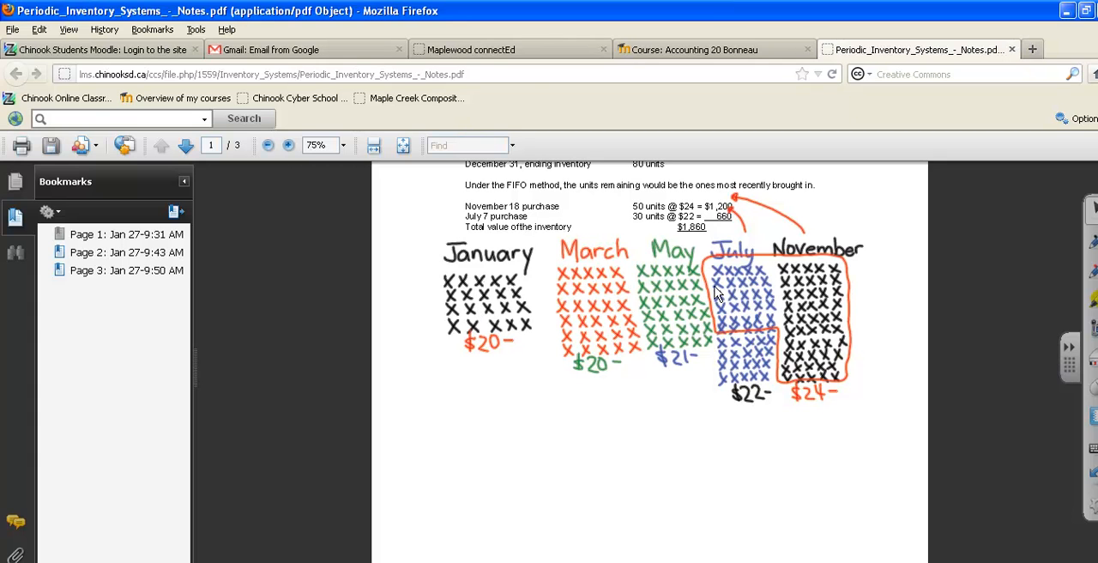
mouse_move(805, 299)
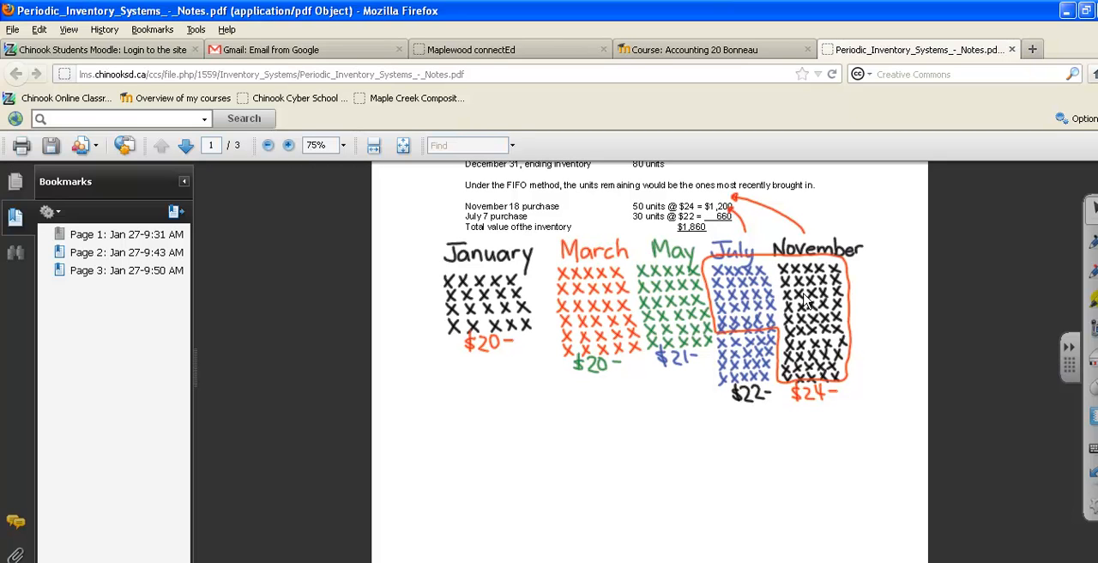
mouse_move(798, 302)
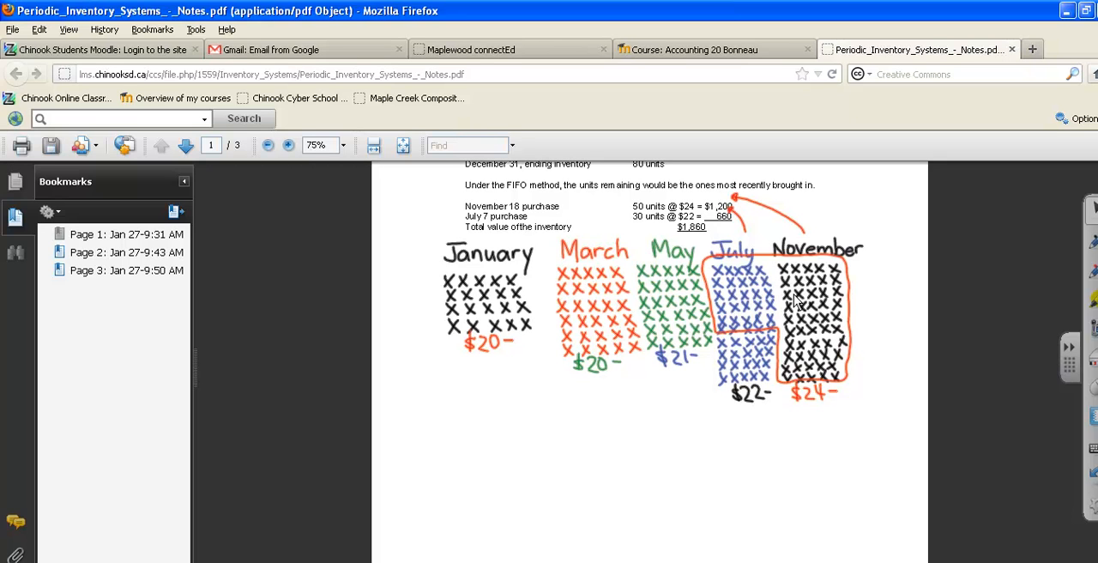
mouse_move(849, 268)
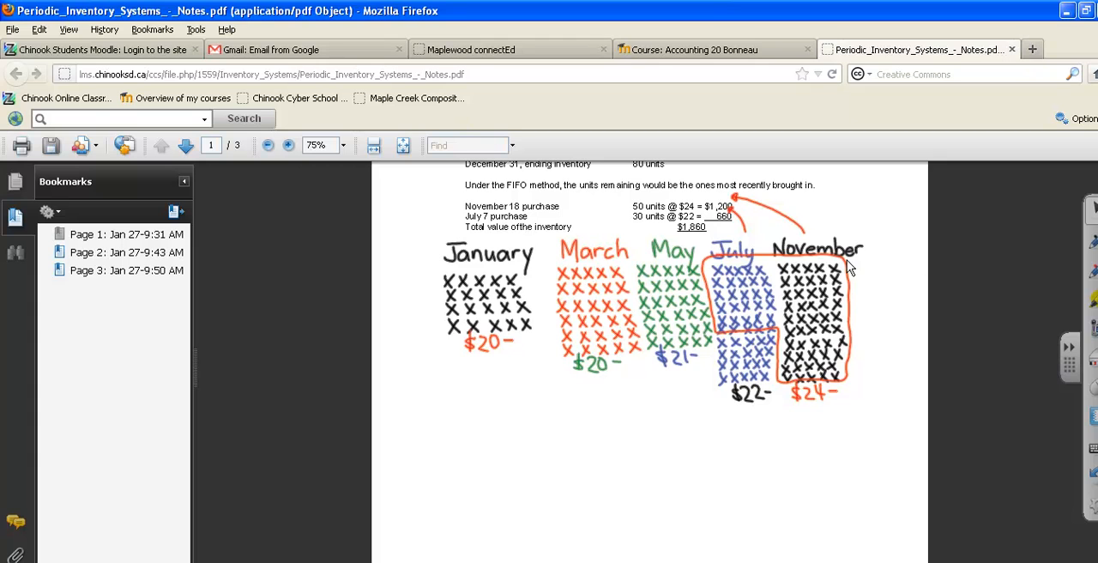
mouse_move(821, 271)
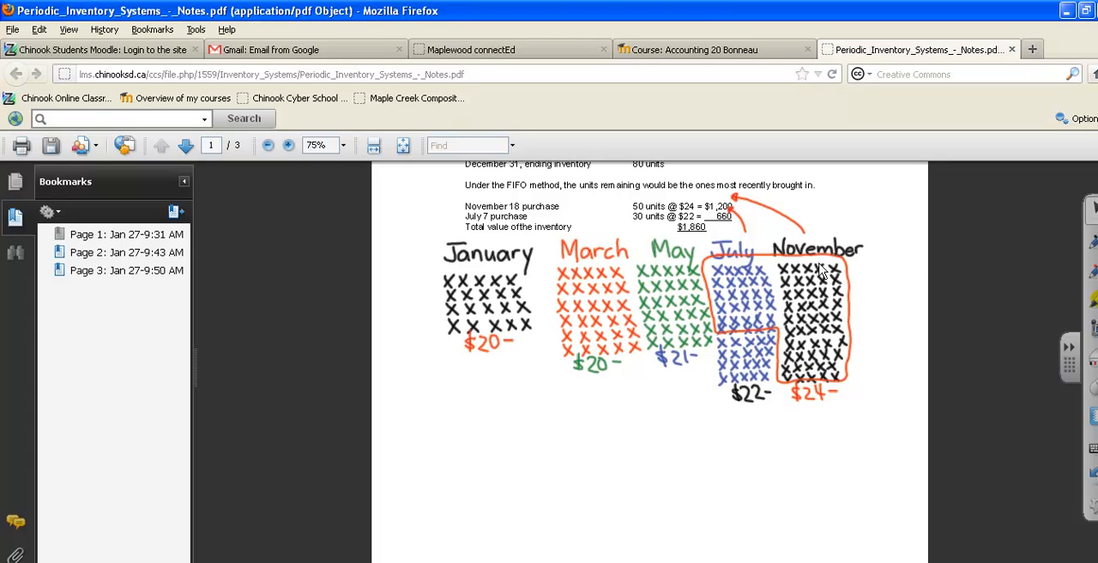
mouse_move(845, 273)
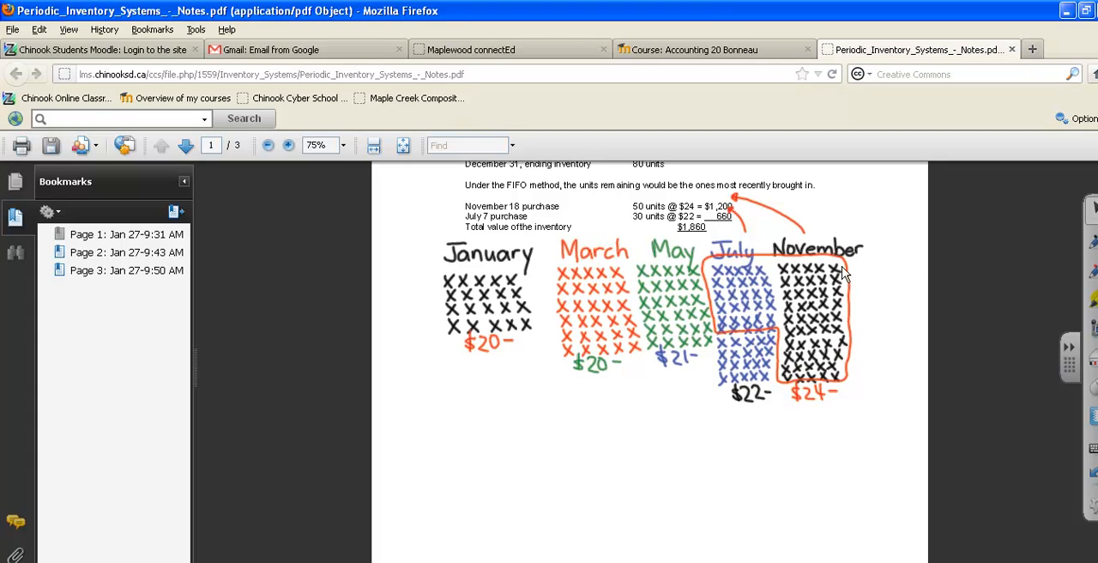
mouse_move(808, 262)
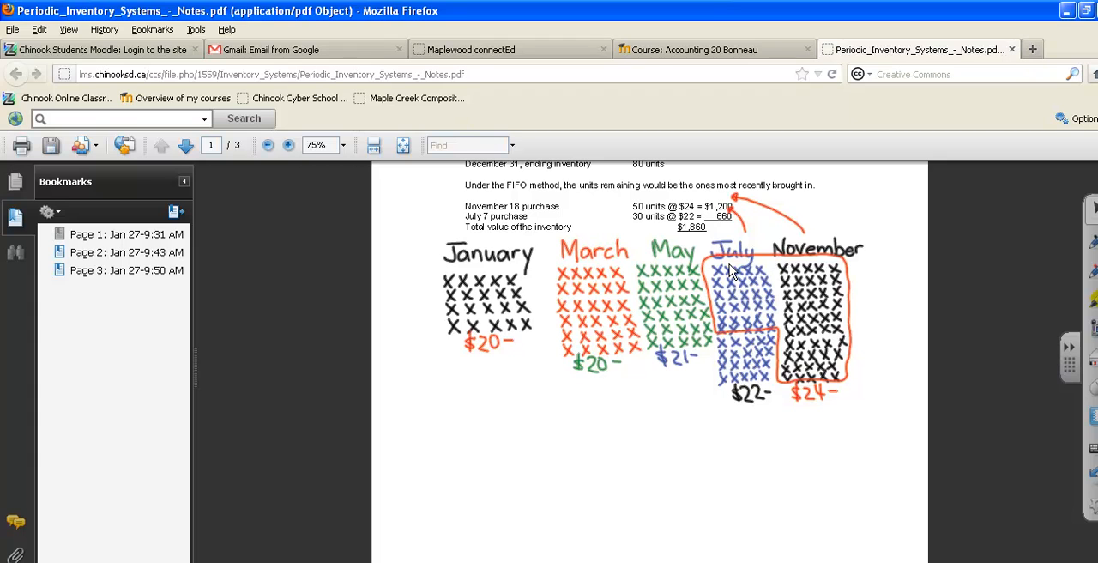
mouse_move(731, 262)
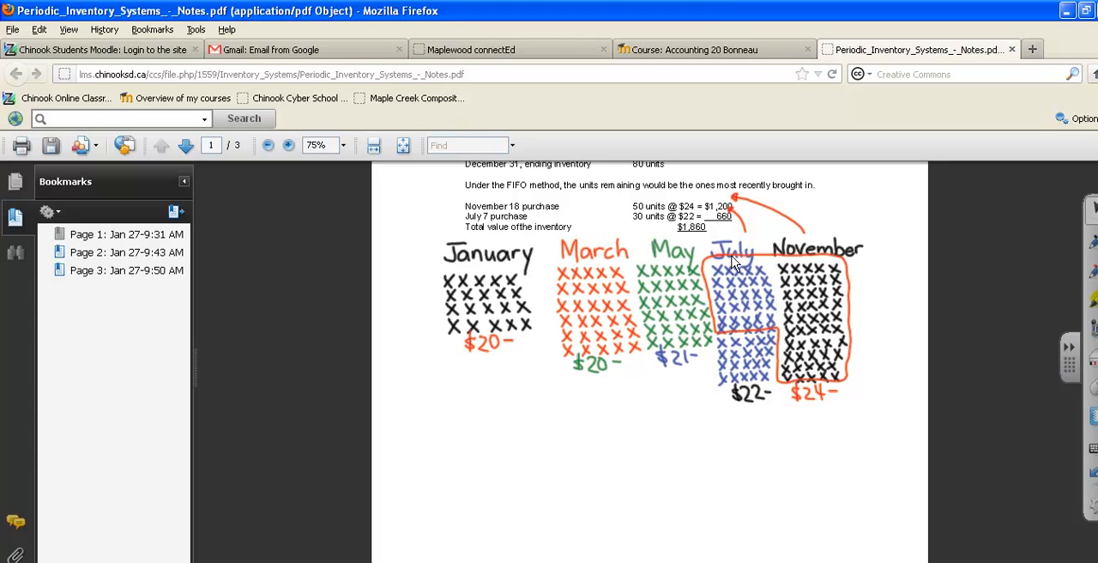
mouse_move(759, 275)
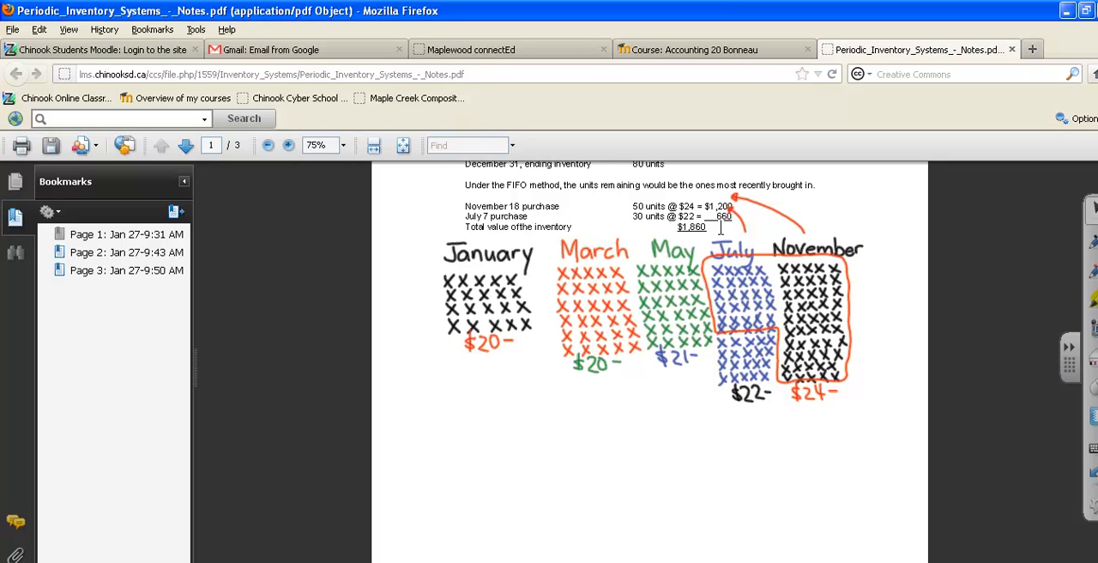
mouse_move(926, 295)
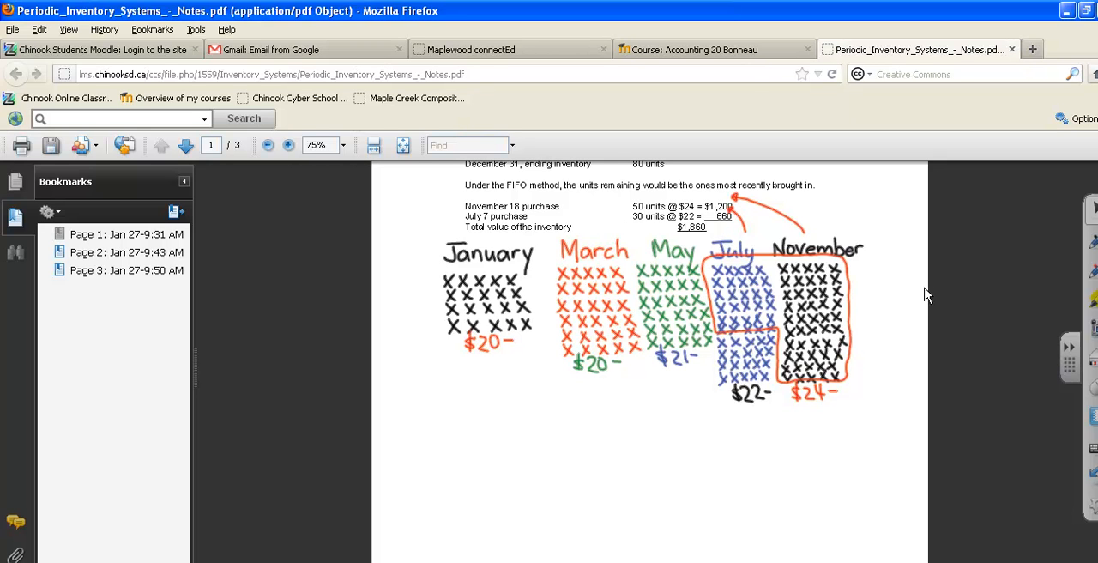
mouse_move(855, 301)
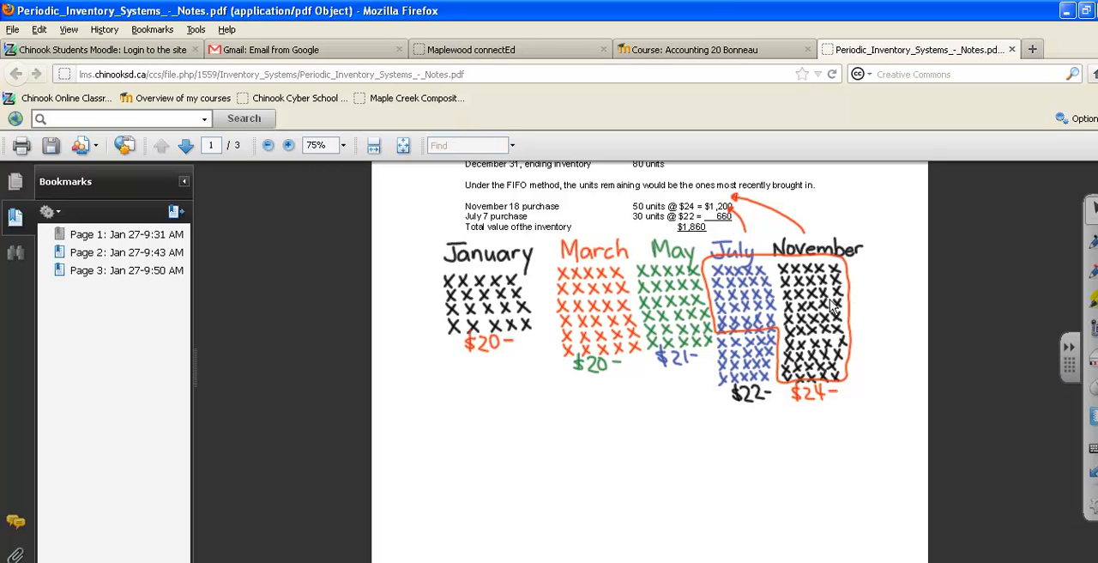
mouse_move(767, 362)
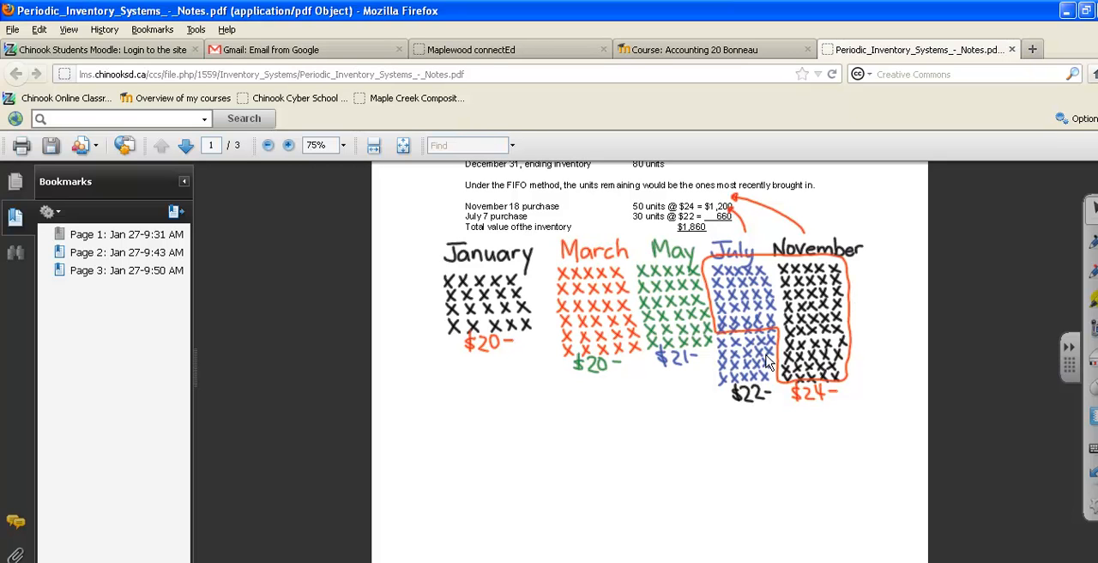
mouse_move(798, 300)
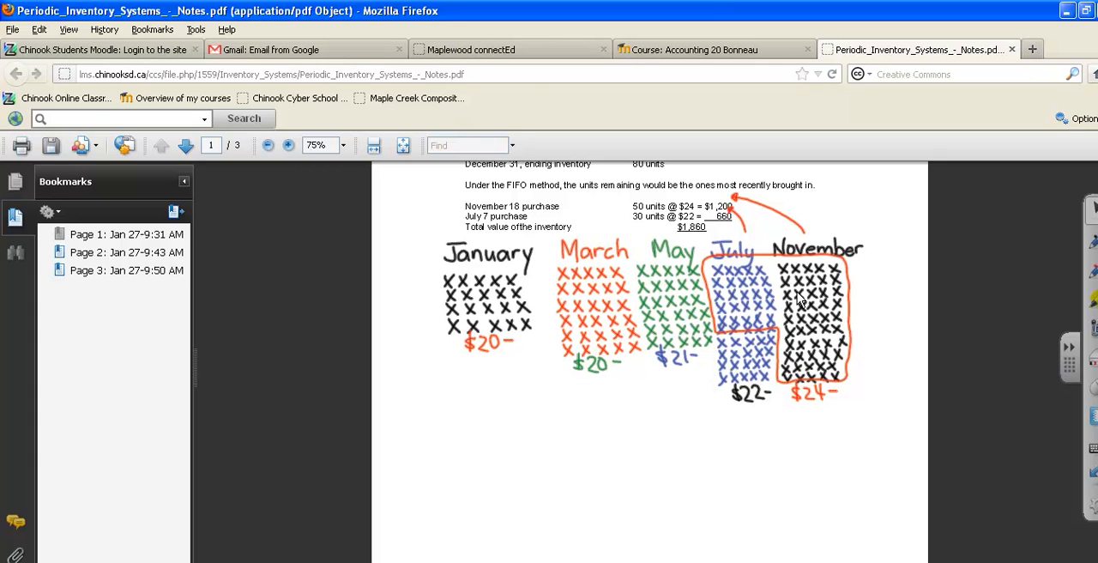
mouse_move(791, 297)
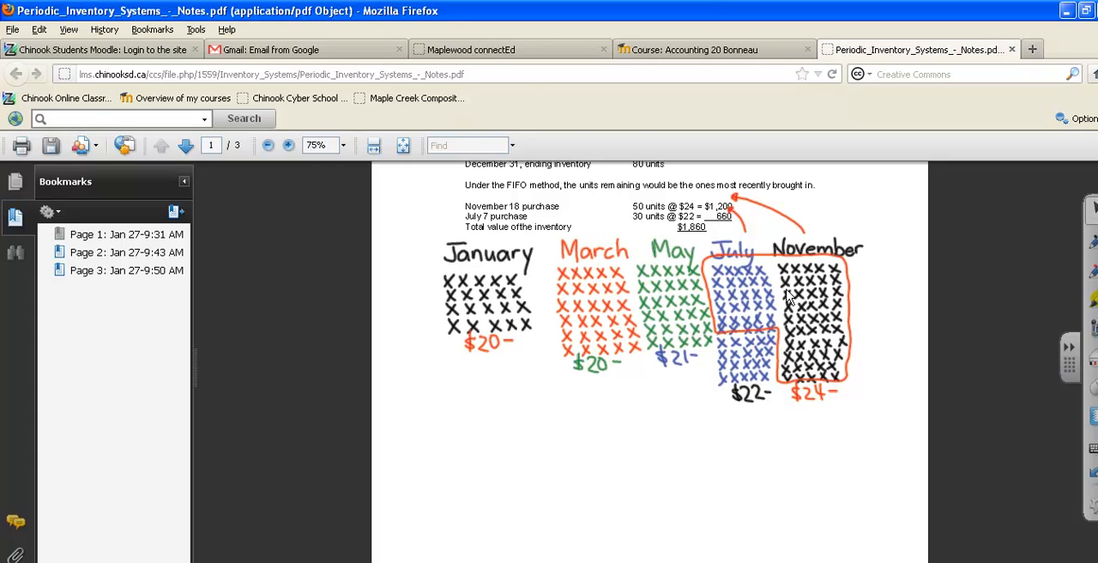
mouse_move(779, 292)
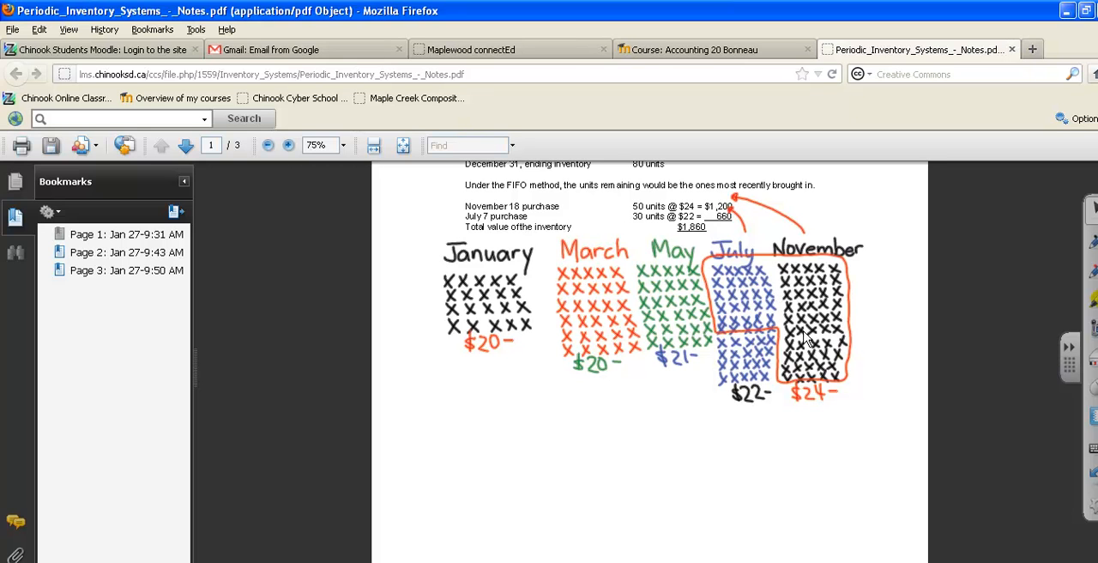
mouse_move(870, 333)
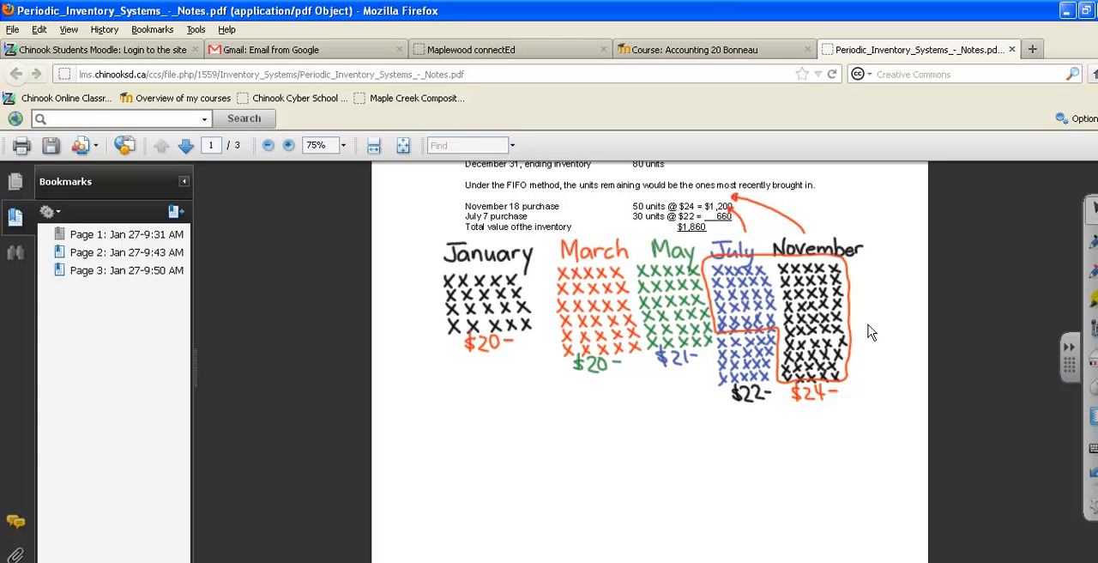
mouse_move(811, 320)
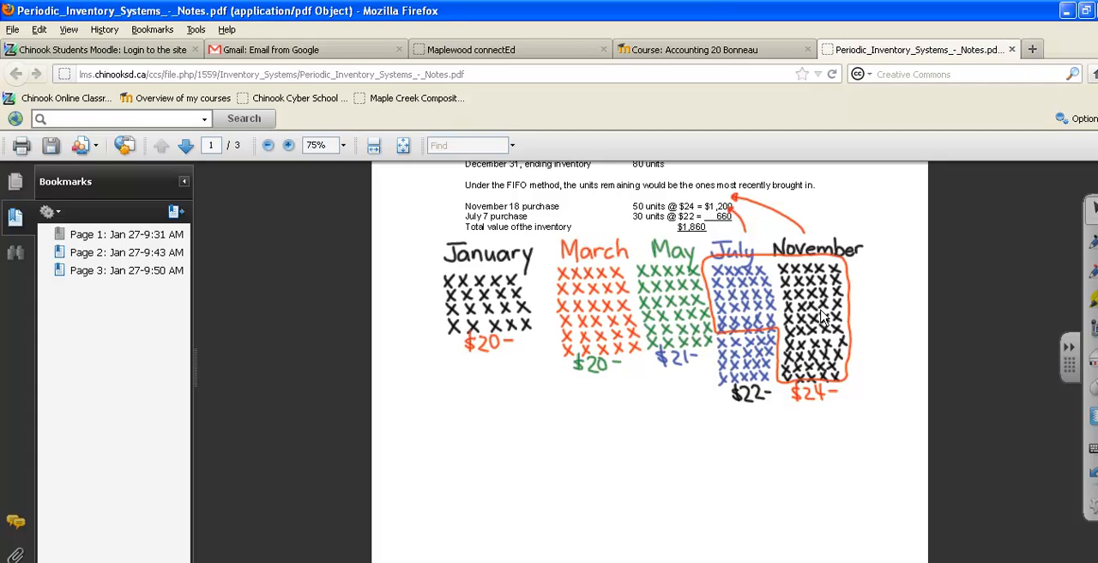
mouse_move(736, 453)
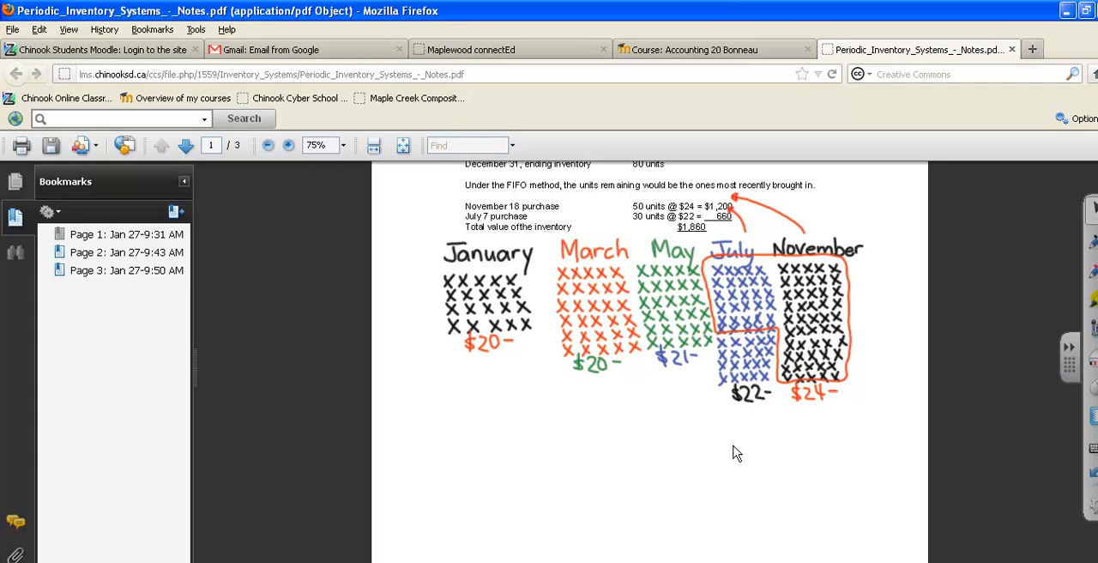
mouse_move(686, 456)
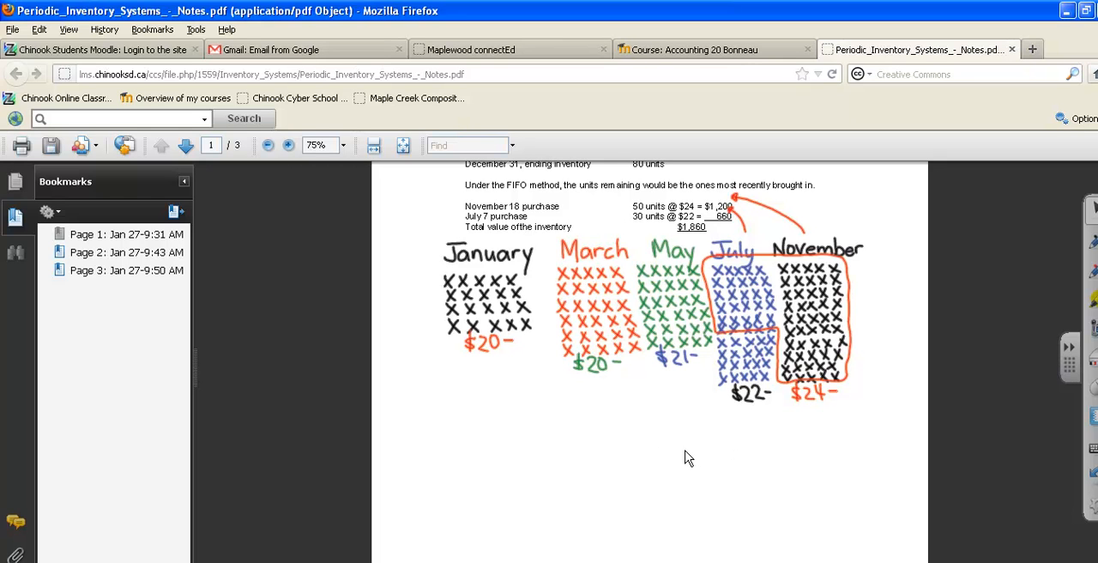
mouse_move(685, 453)
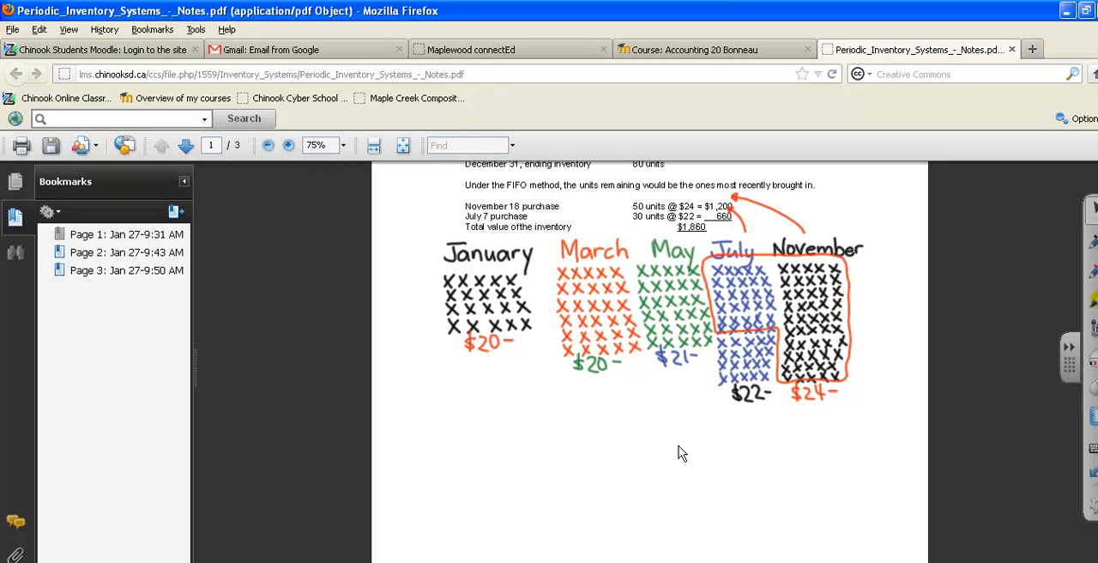
mouse_move(805, 444)
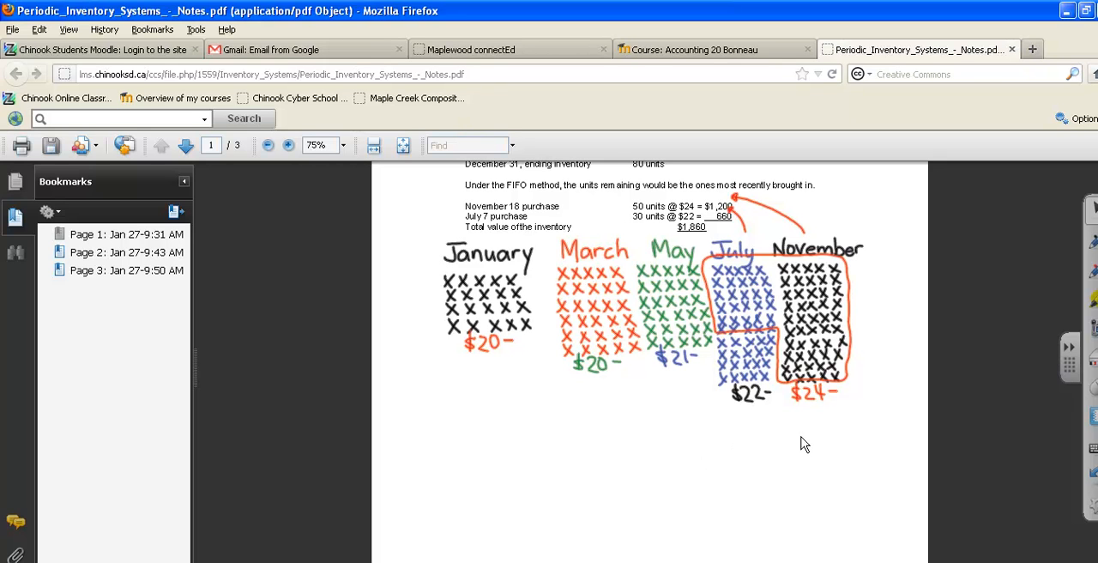
mouse_move(865, 444)
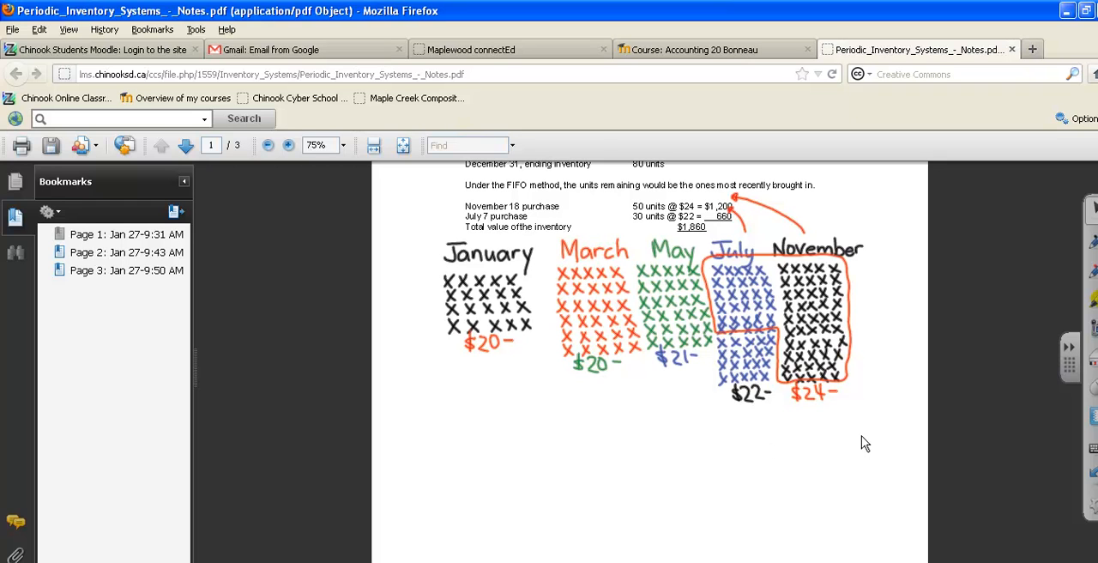
Step: Advance to page 2, the LIFO example with its remaining-inventory total
left_click(161, 145)
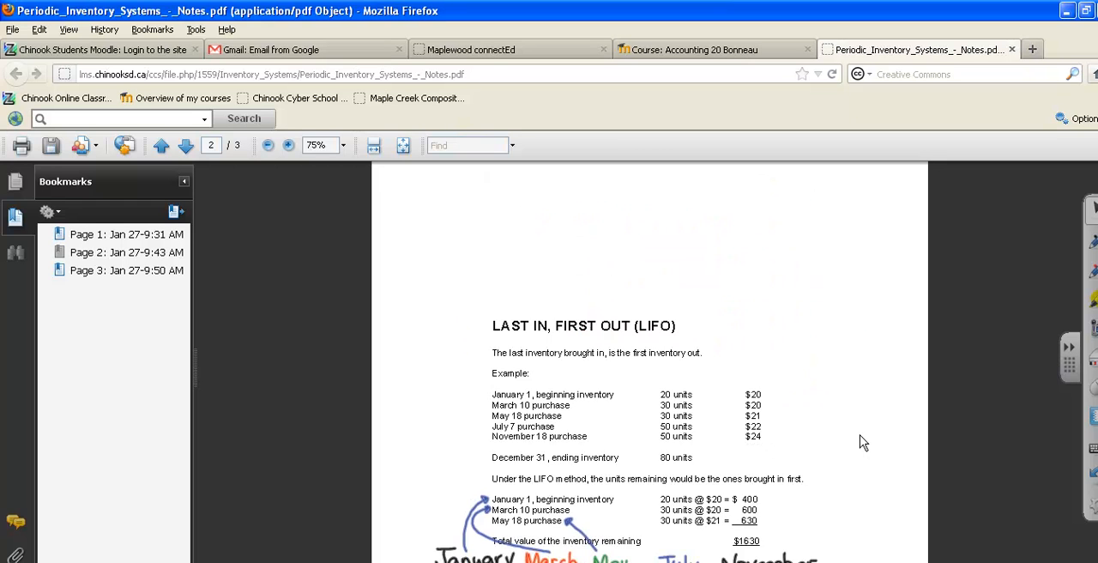
Step: Scroll page 2 down to the LIFO monthly unit diagram beneath the $1630 total
scroll("down", 3)
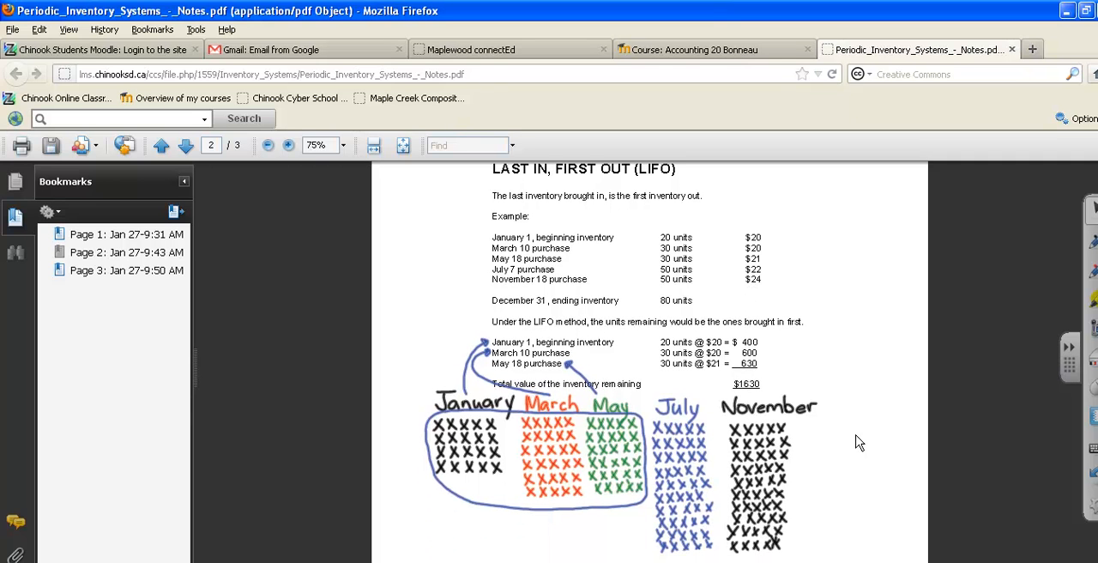
mouse_move(722, 491)
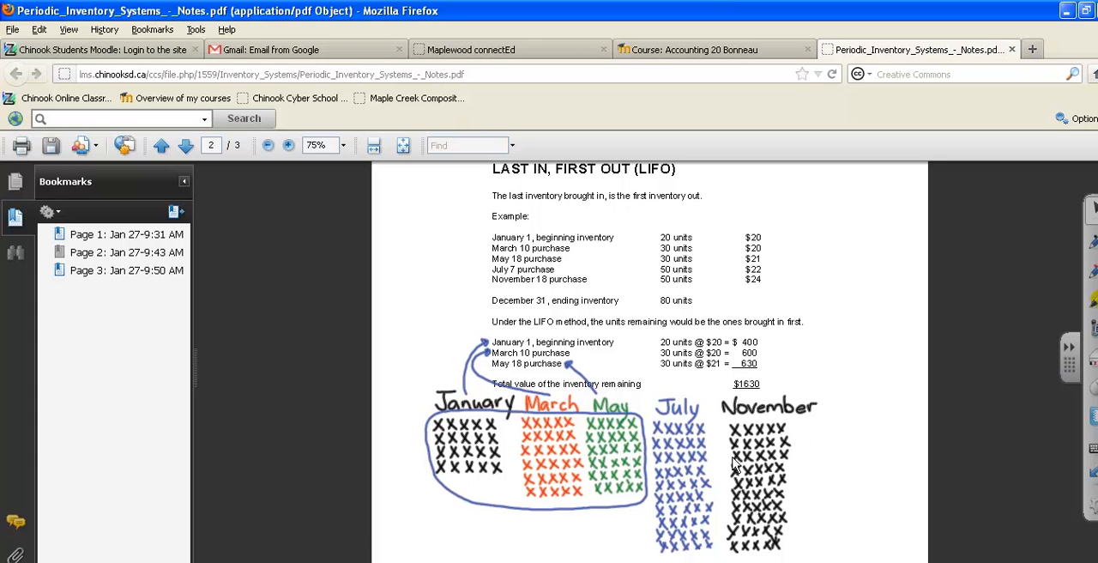
mouse_move(768, 420)
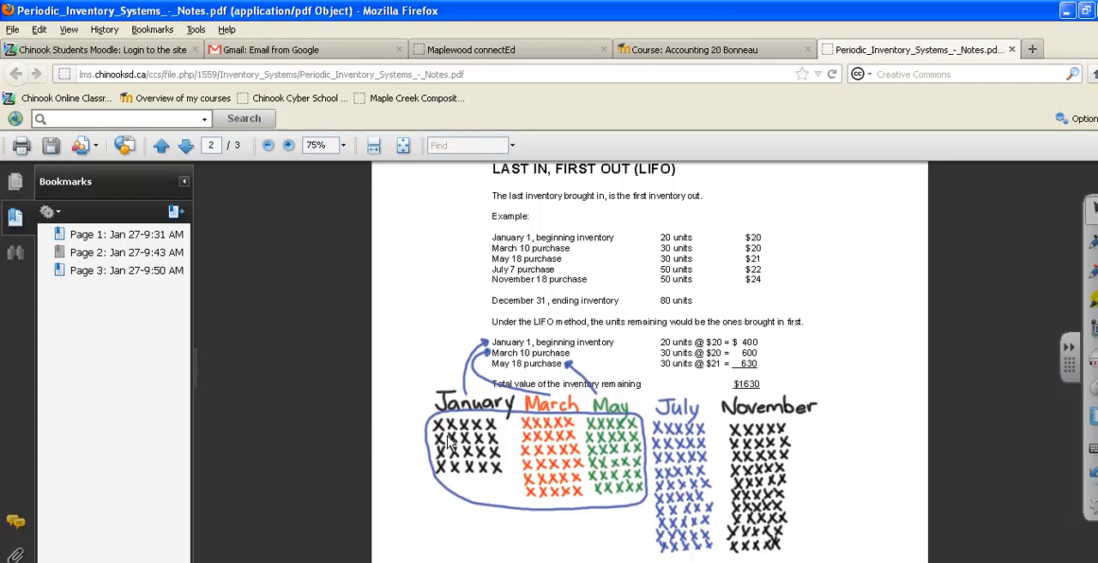
mouse_move(414, 450)
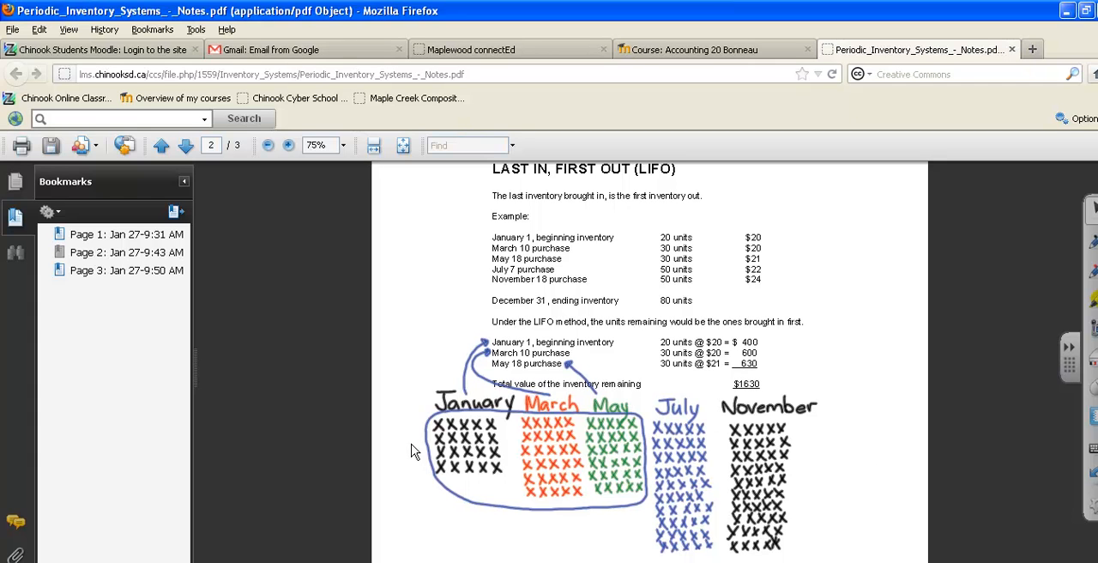
mouse_move(817, 453)
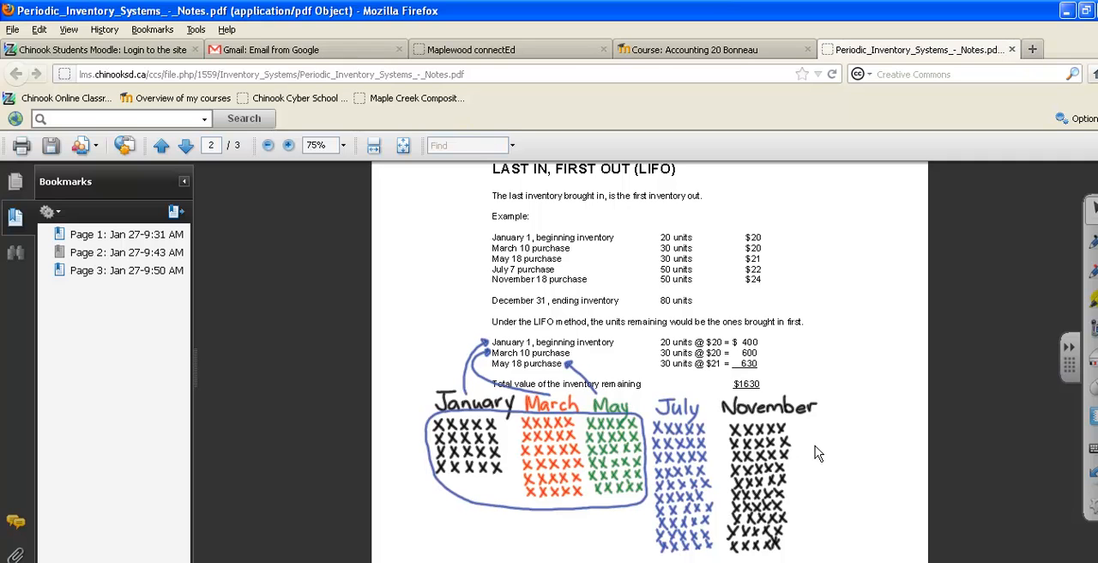
mouse_move(807, 461)
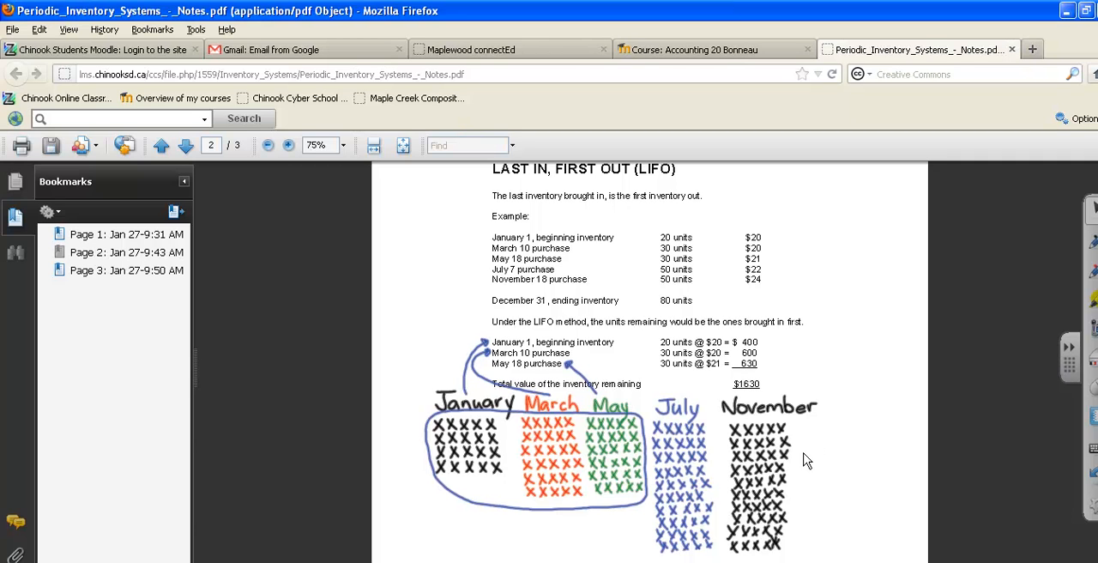
mouse_move(804, 454)
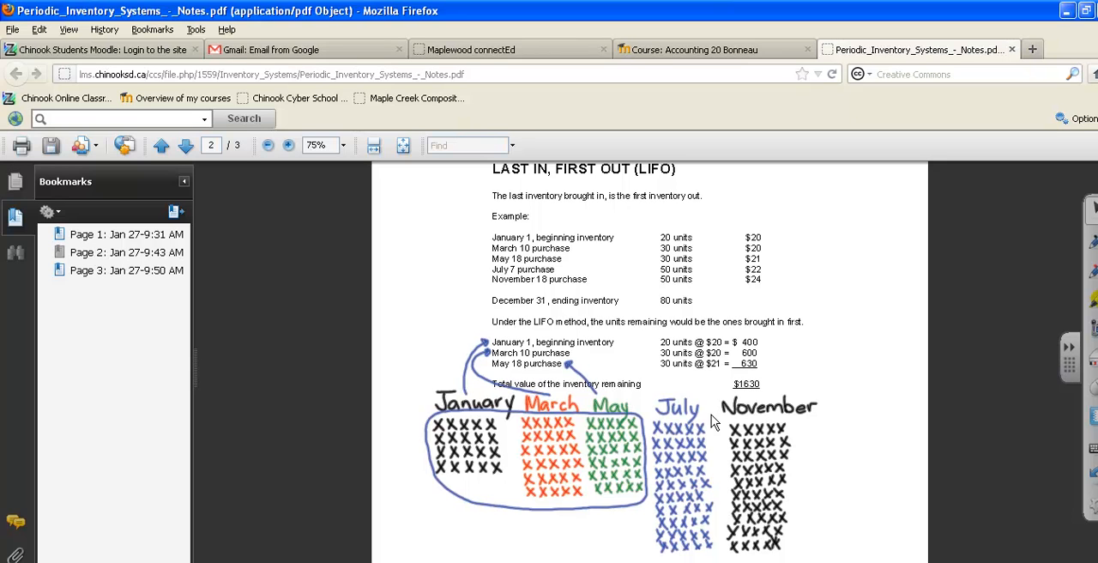
mouse_move(687, 418)
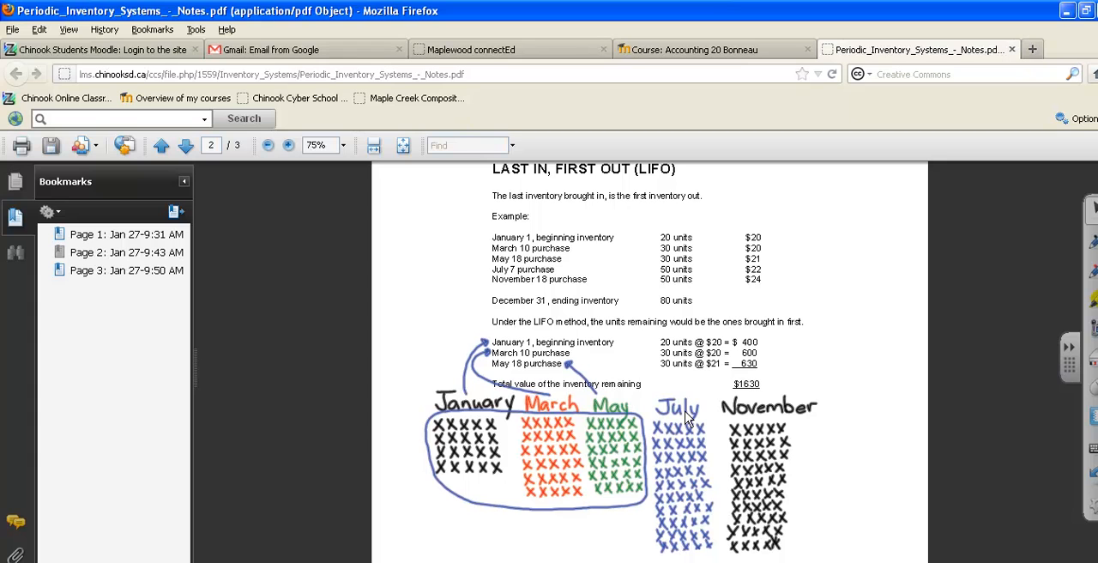
mouse_move(455, 425)
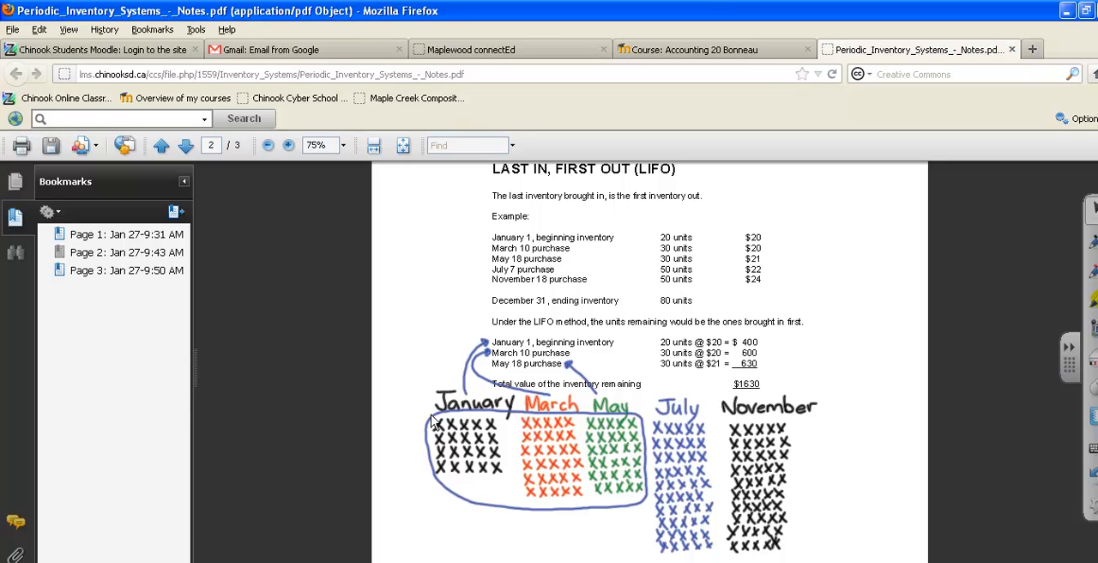
mouse_move(530, 444)
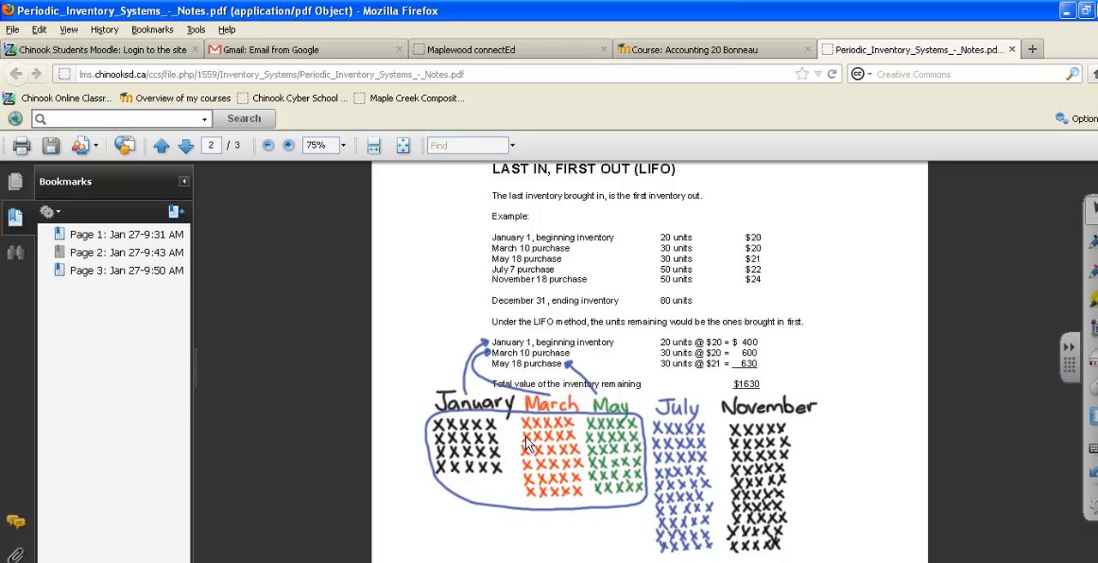
mouse_move(527, 463)
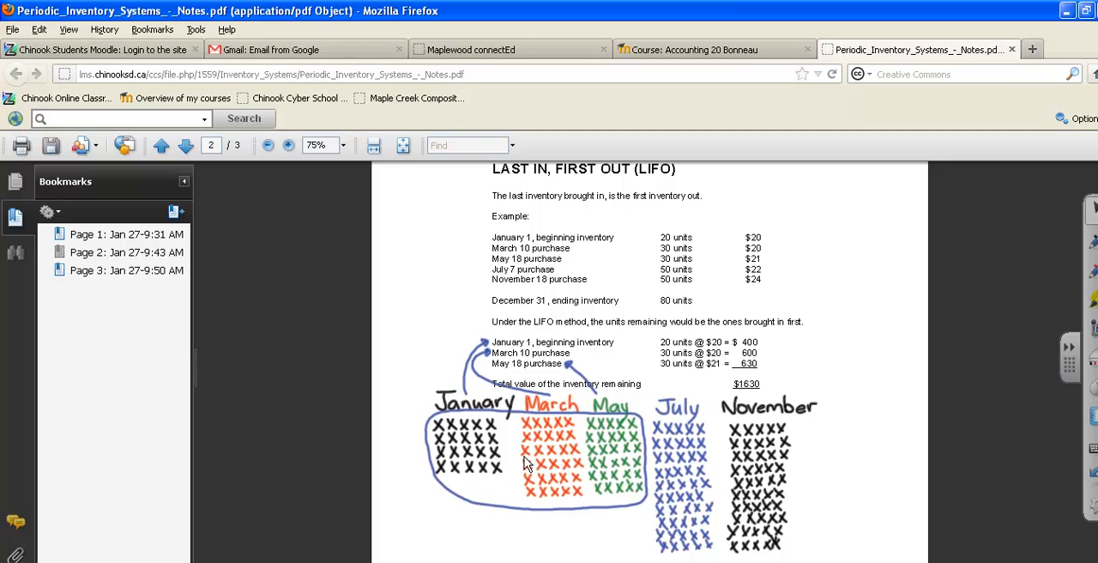
mouse_move(532, 487)
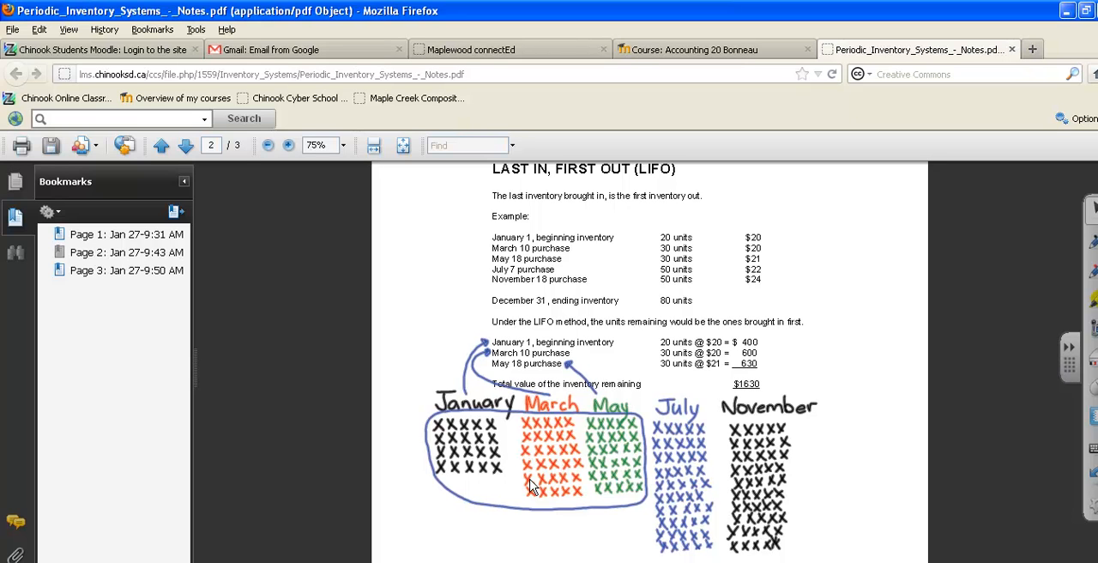
mouse_move(624, 469)
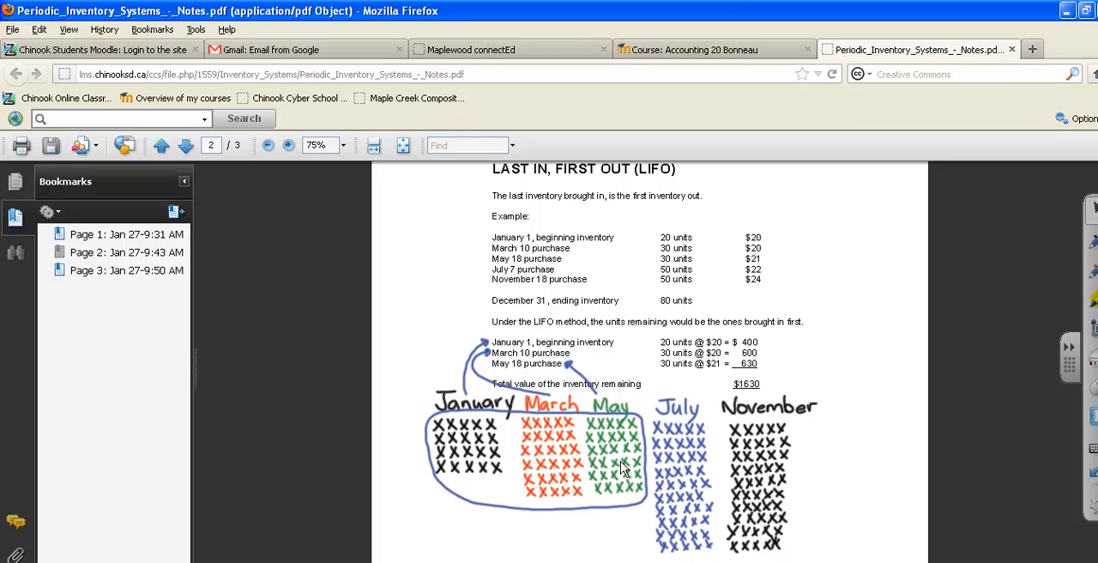
mouse_move(649, 477)
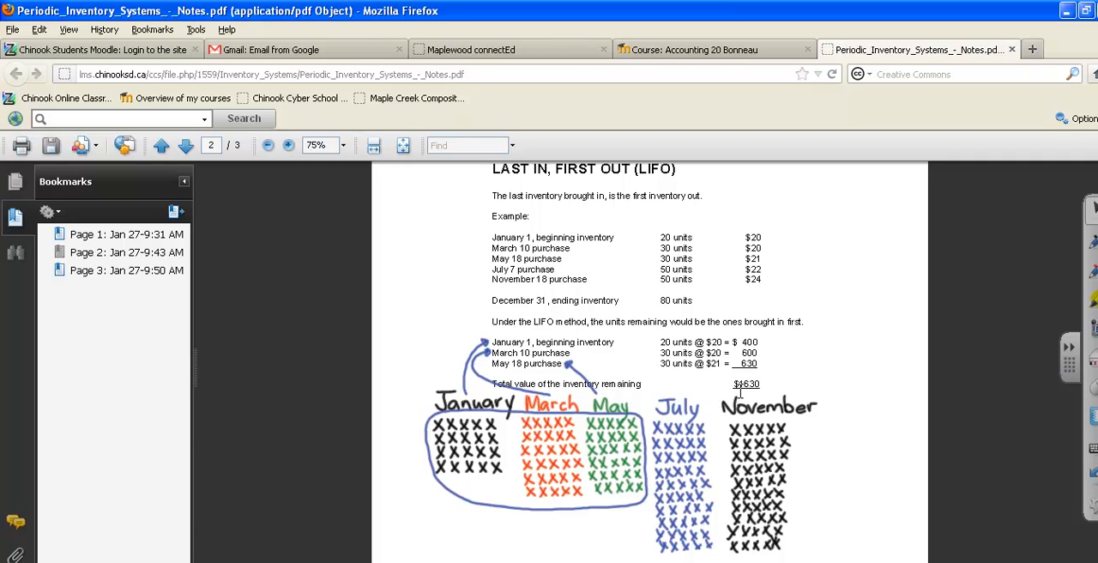
mouse_move(721, 397)
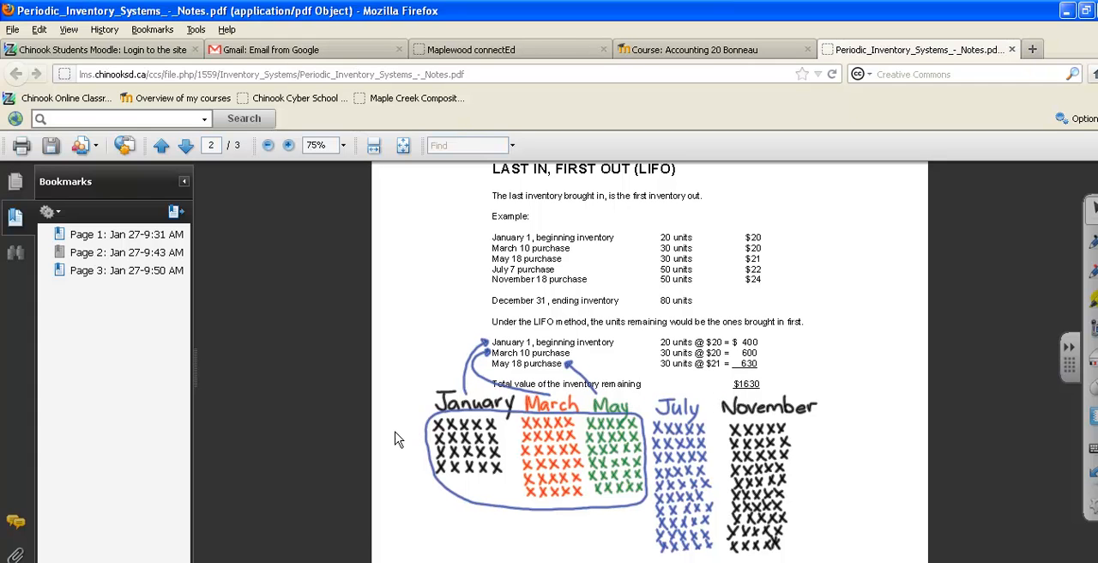
mouse_move(466, 418)
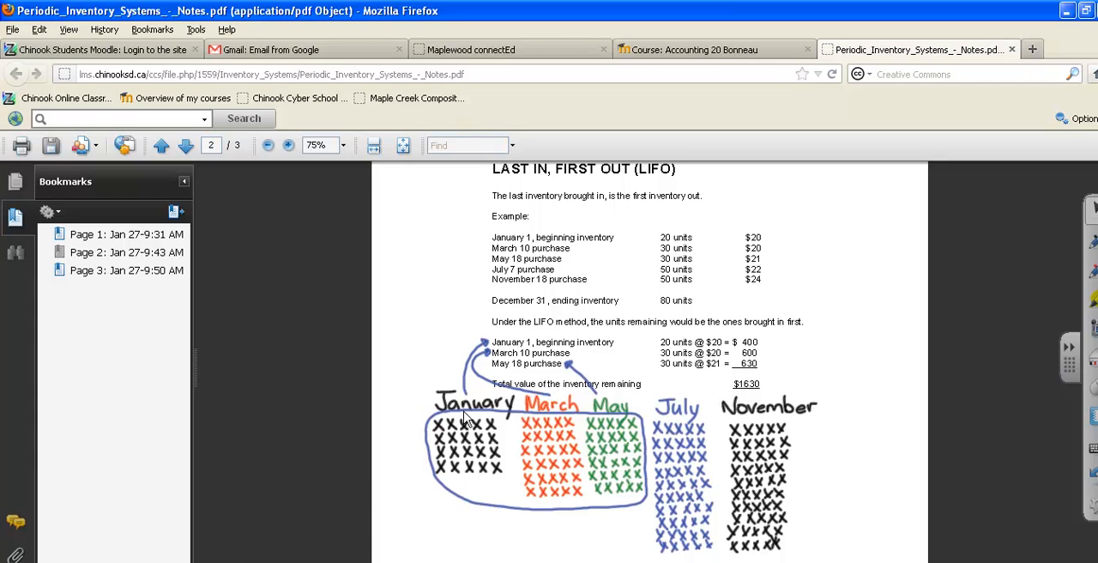
mouse_move(441, 447)
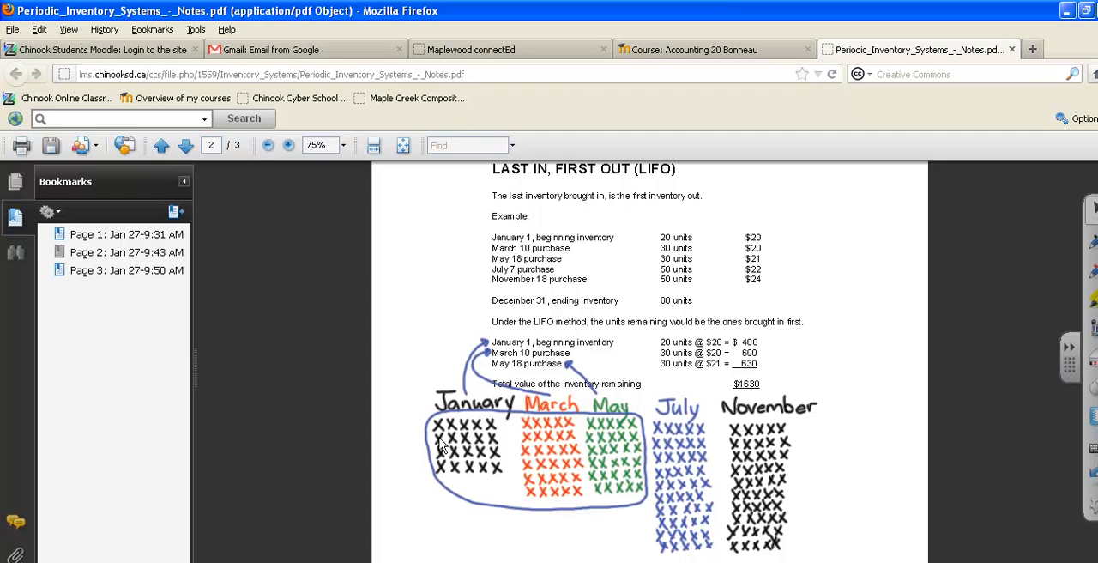
mouse_move(442, 444)
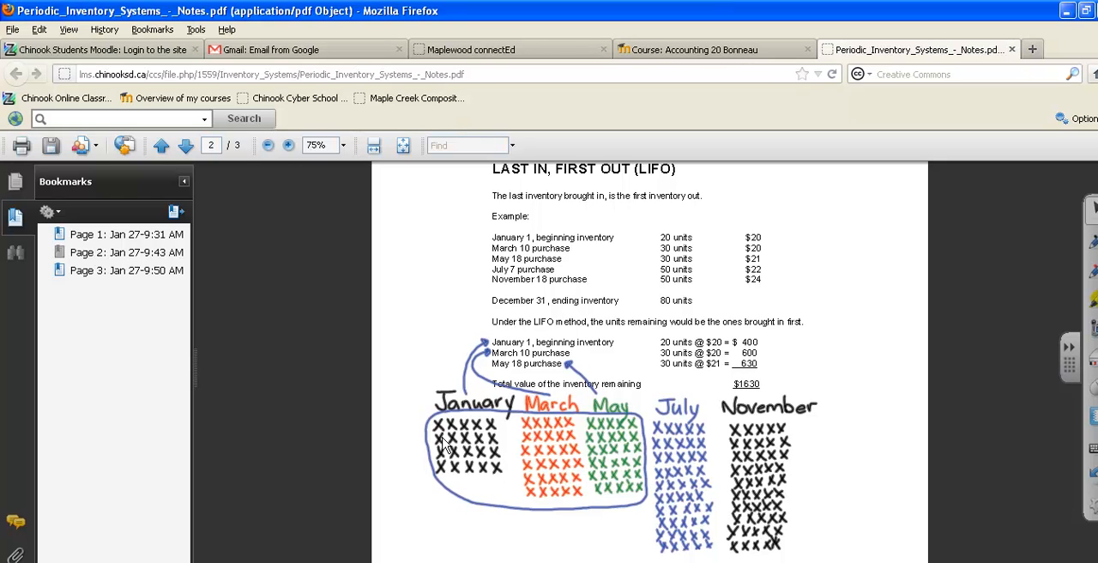